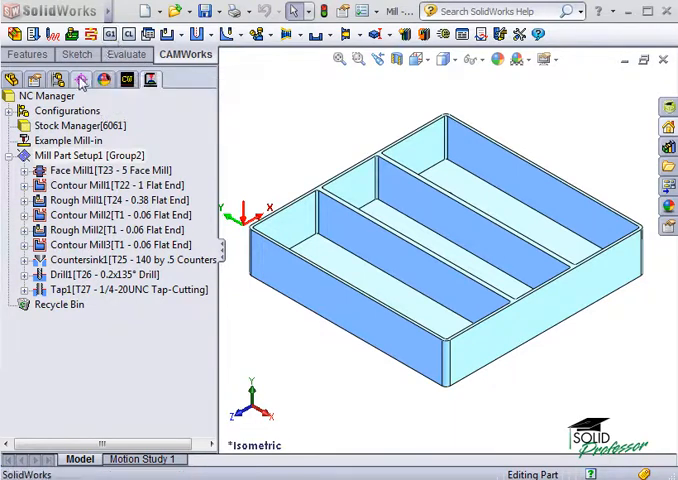
Run Post Process from the NC Manager's context menu.
right_click(46, 95)
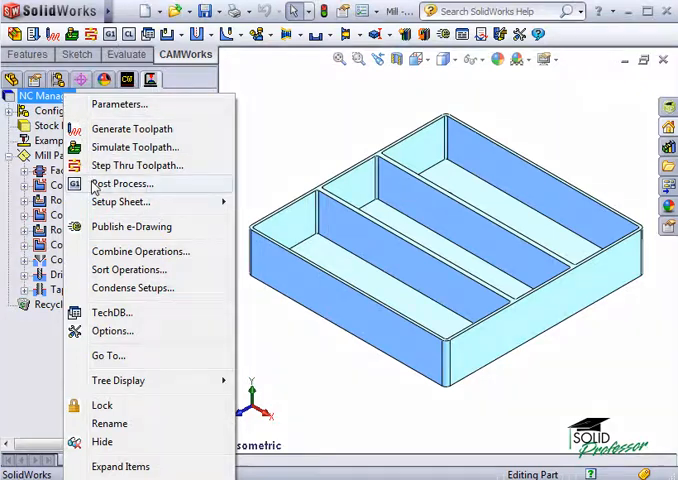
click(122, 183)
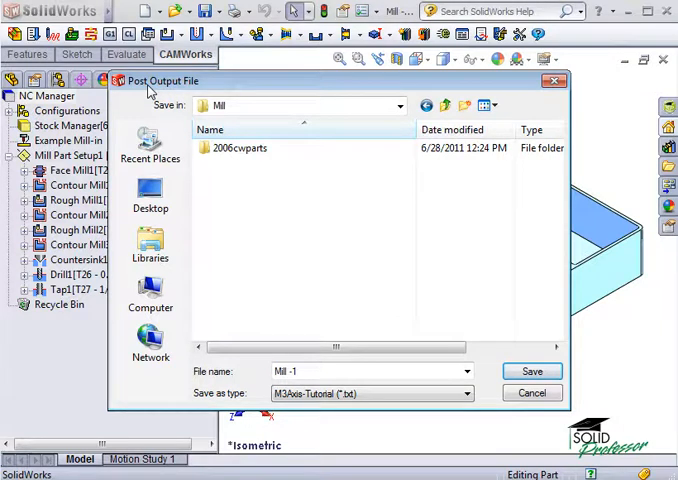
mouse_move(203, 195)
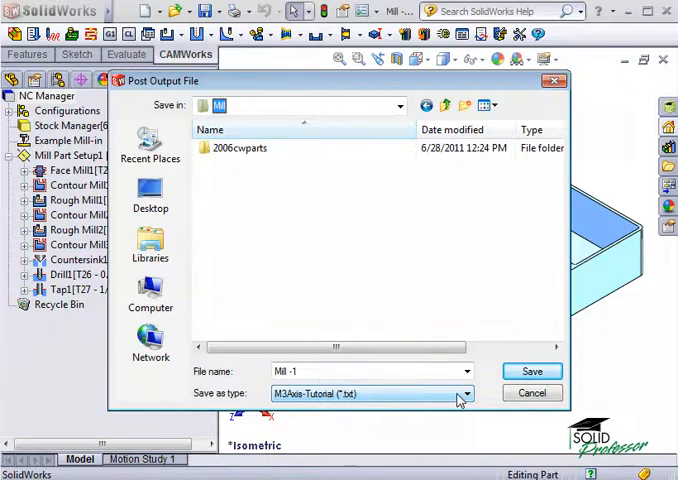
Save the post output as Text File (*.txt) named Mill -1 in the Mill folder.
click(465, 393)
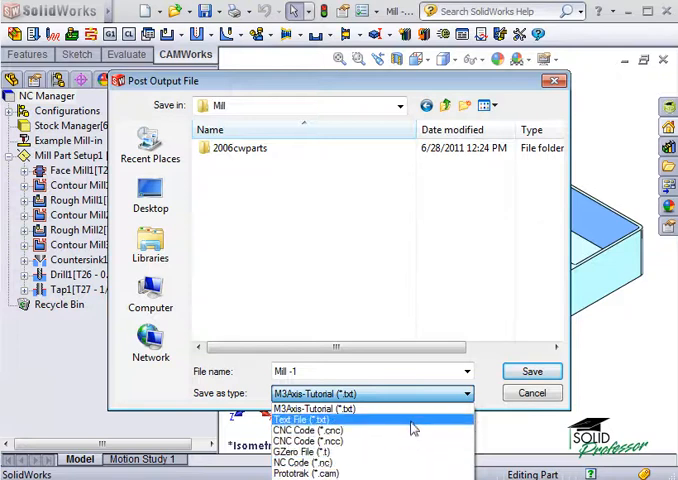
click(300, 420)
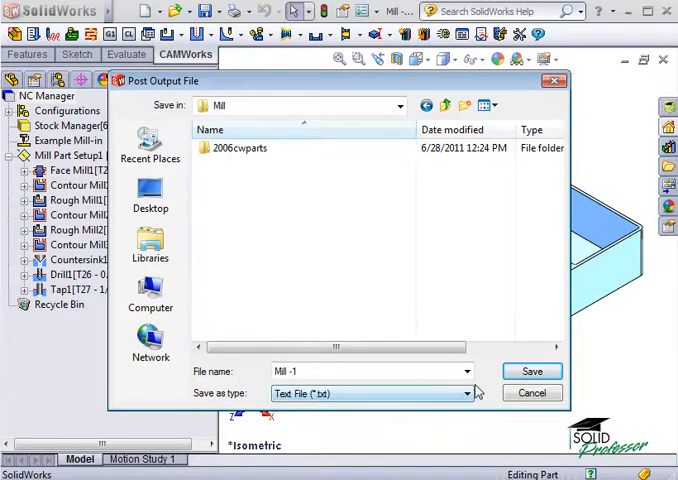
click(531, 371)
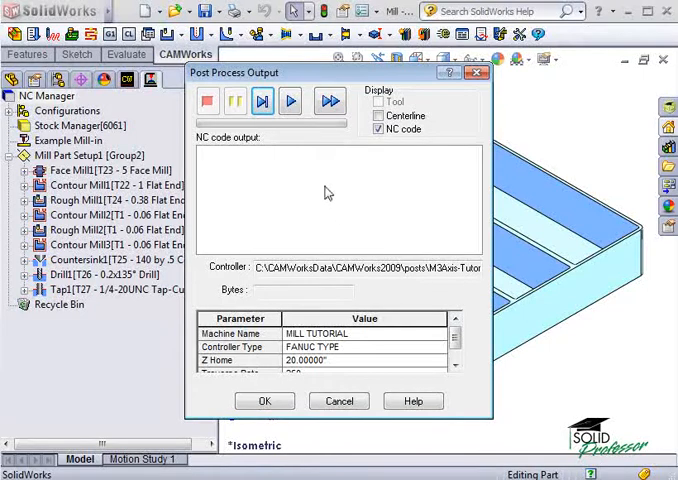
mouse_move(300, 158)
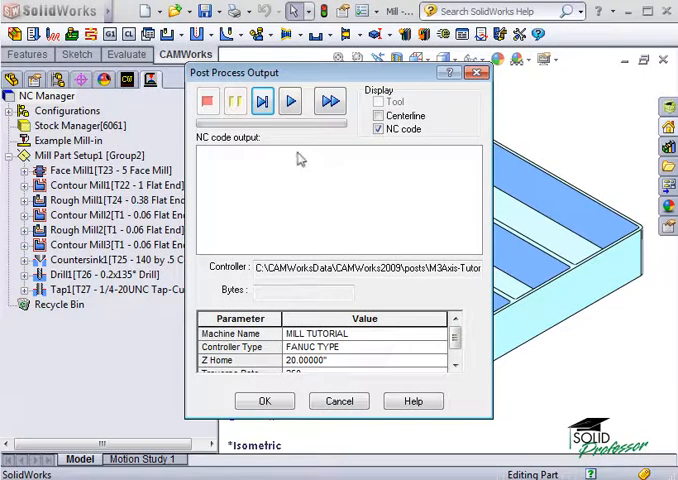
Step and fast-forward the post processor to the end of the NC code, then accept with OK.
click(263, 100)
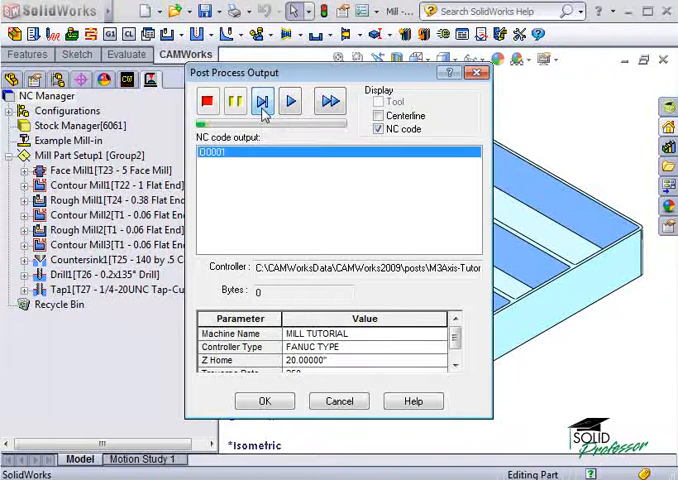
click(262, 100)
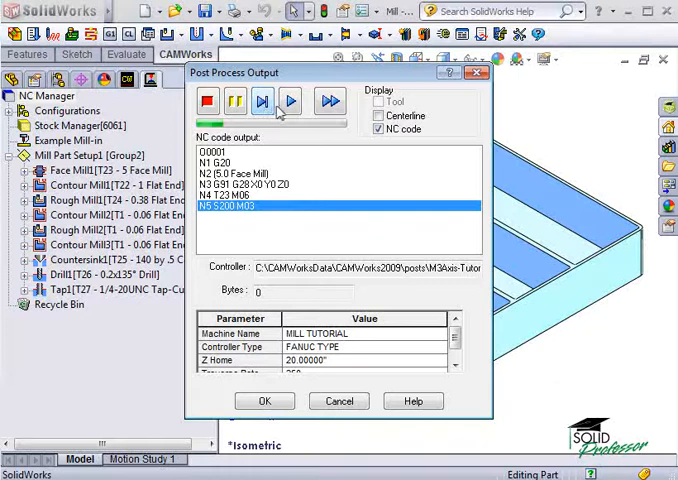
mouse_move(330, 101)
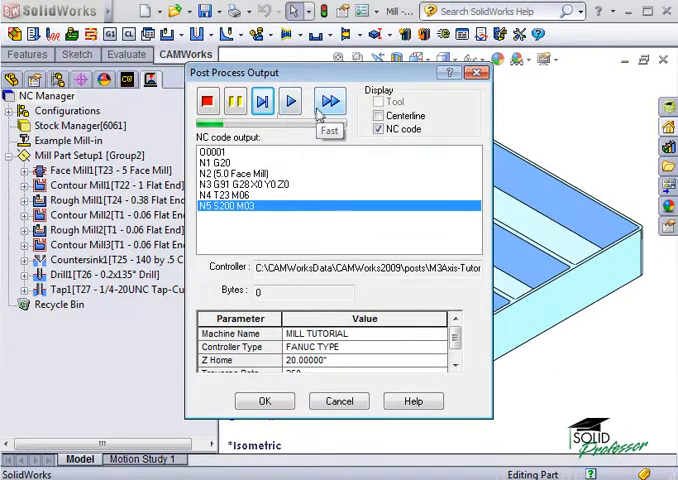
click(290, 101)
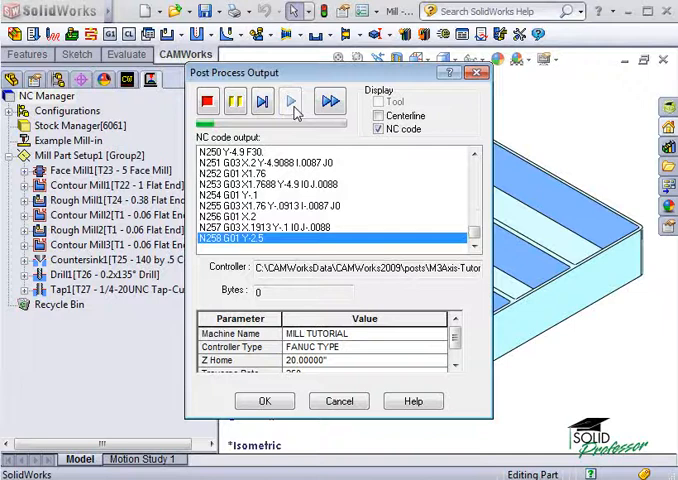
click(291, 100)
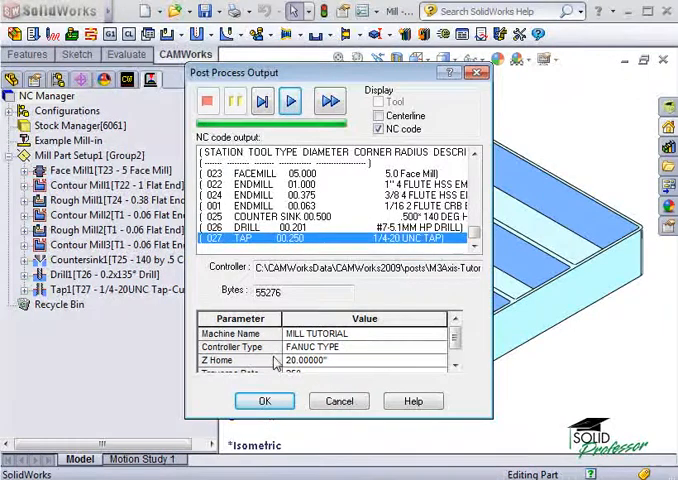
click(264, 400)
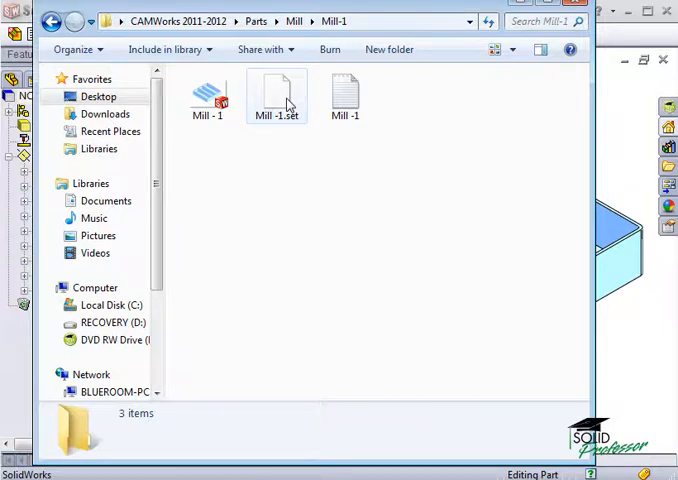
Open Mill -1.set in Notepad to review machine, material and tool stations, then close it.
right_click(276, 95)
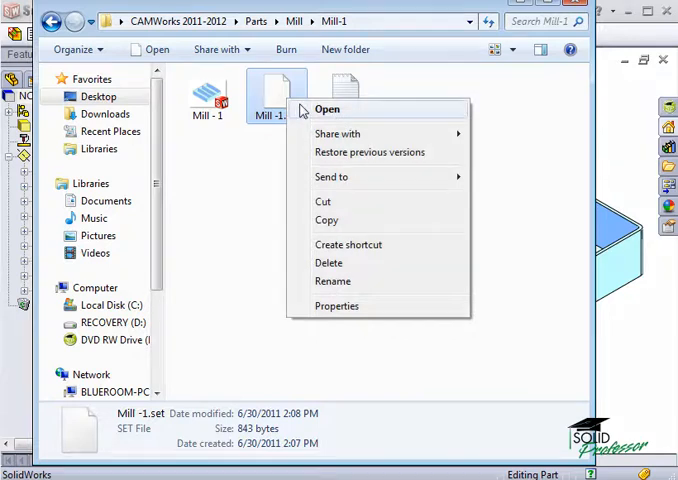
click(327, 109)
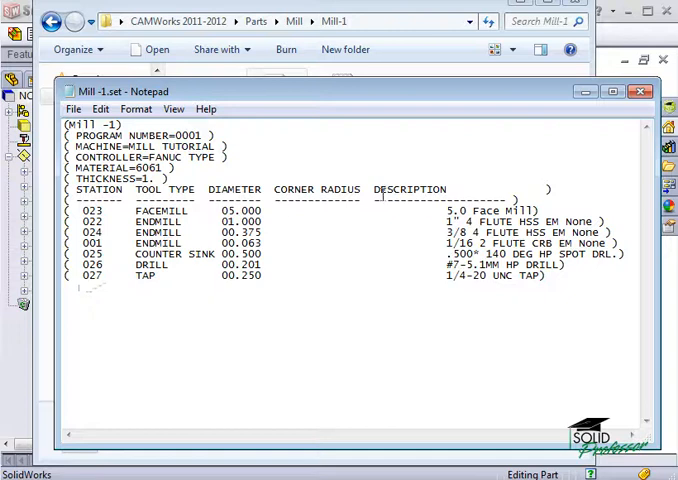
click(641, 91)
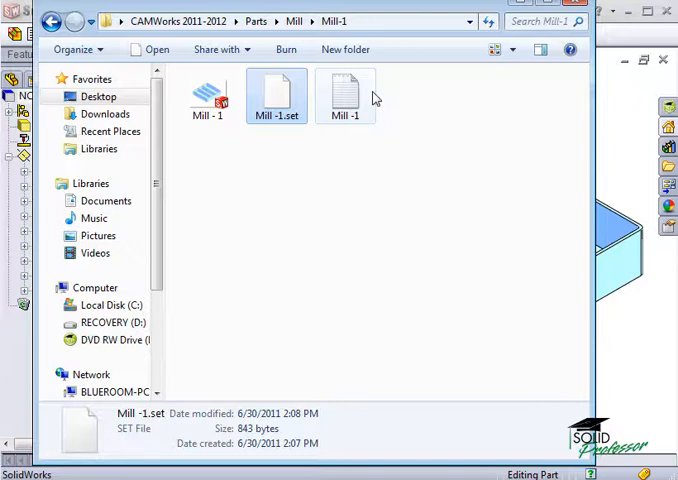
Open the Mill -1 text file in Notepad and scroll through its G-code.
right_click(345, 95)
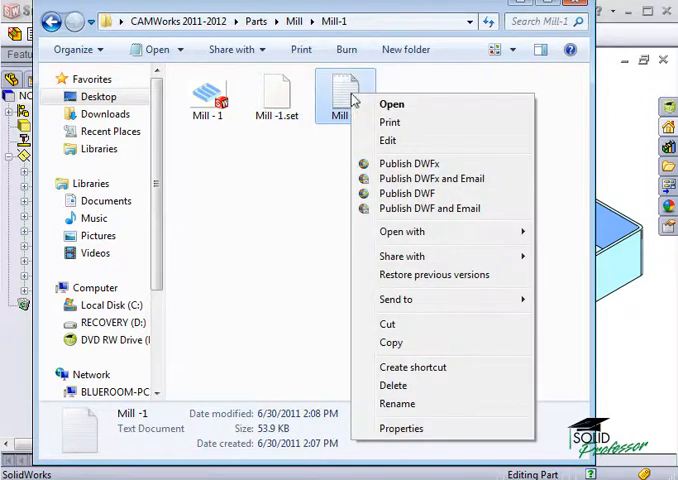
click(391, 104)
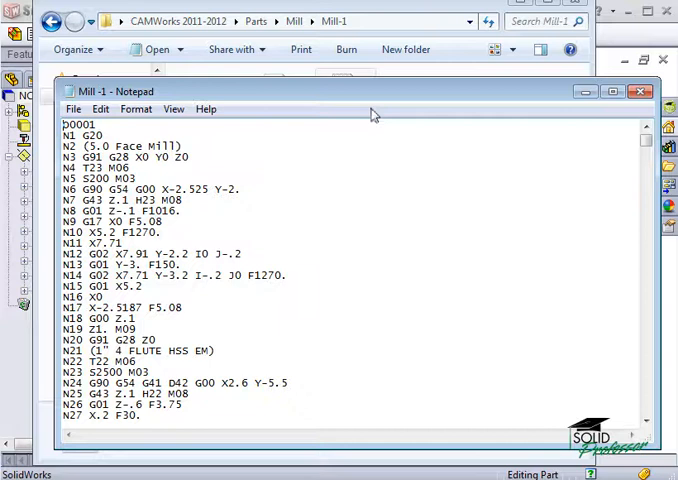
mouse_move(631, 410)
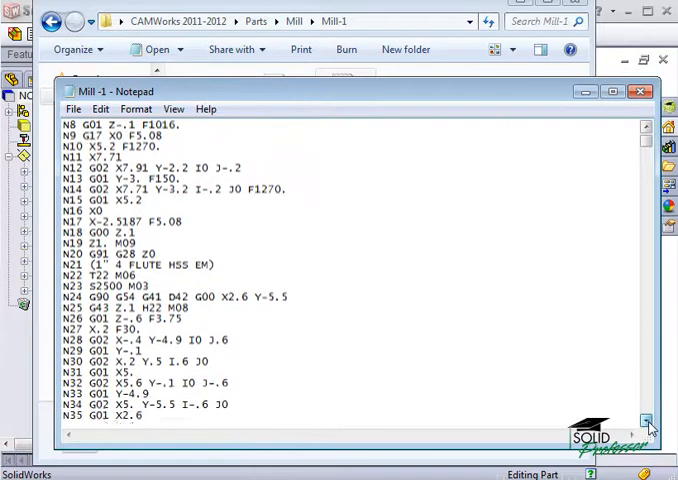
scroll(down, 3)
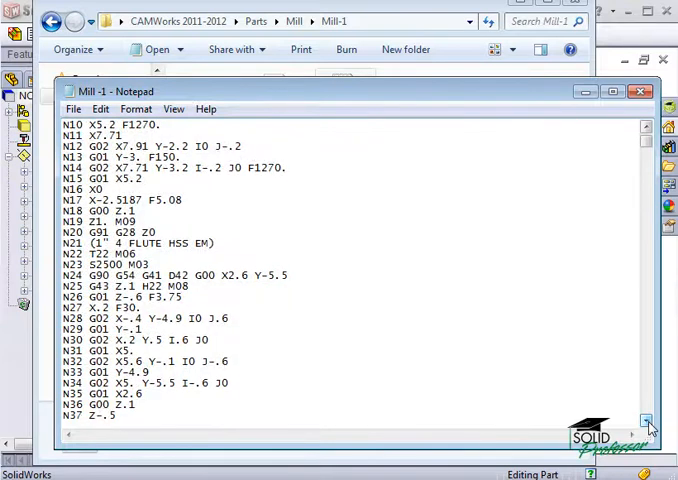